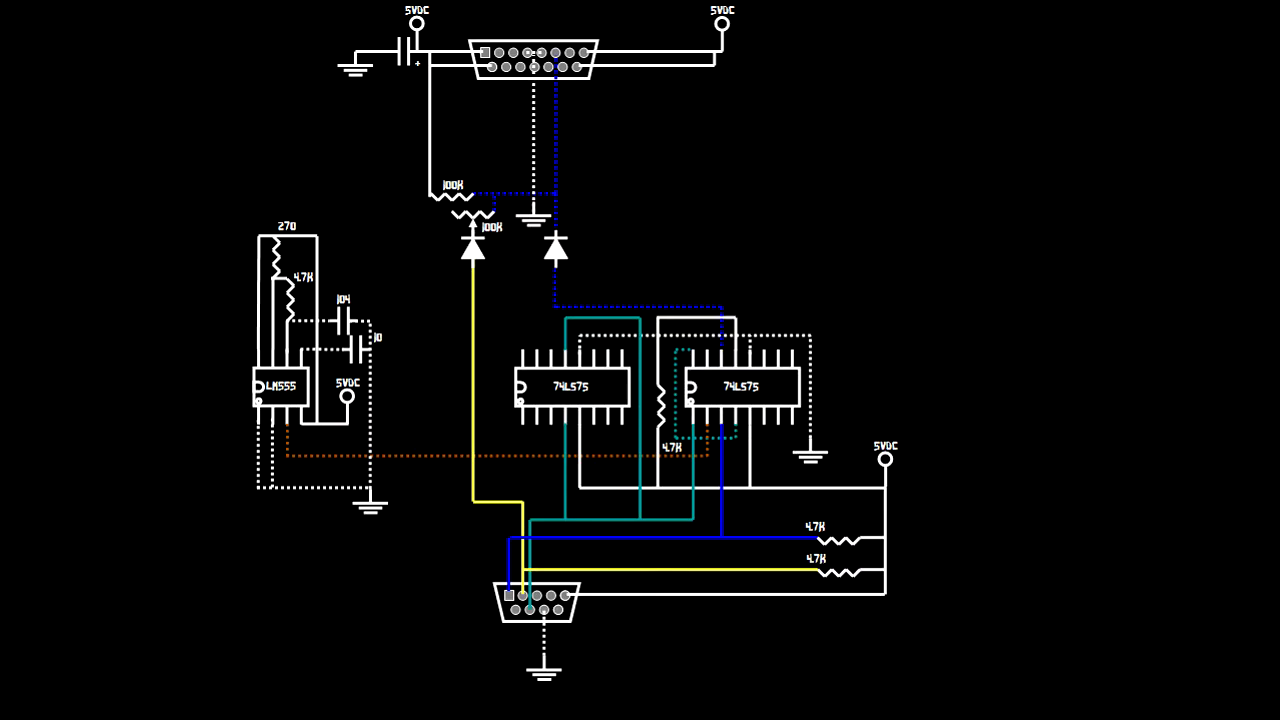
- Advance the character rightward to the next screen of the level using the Genesis gamepad
{"action": "left_click", "coordinate": [452, 192]}
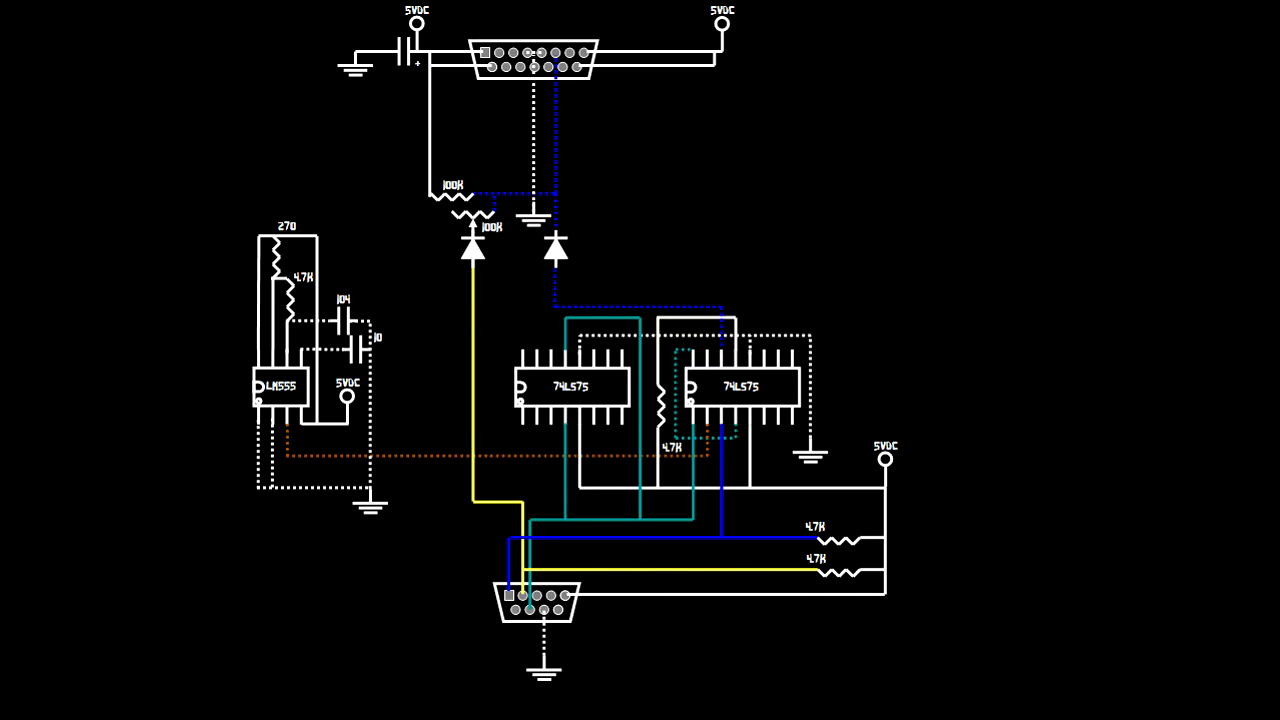
{"action": "left_click", "coordinate": [476, 236]}
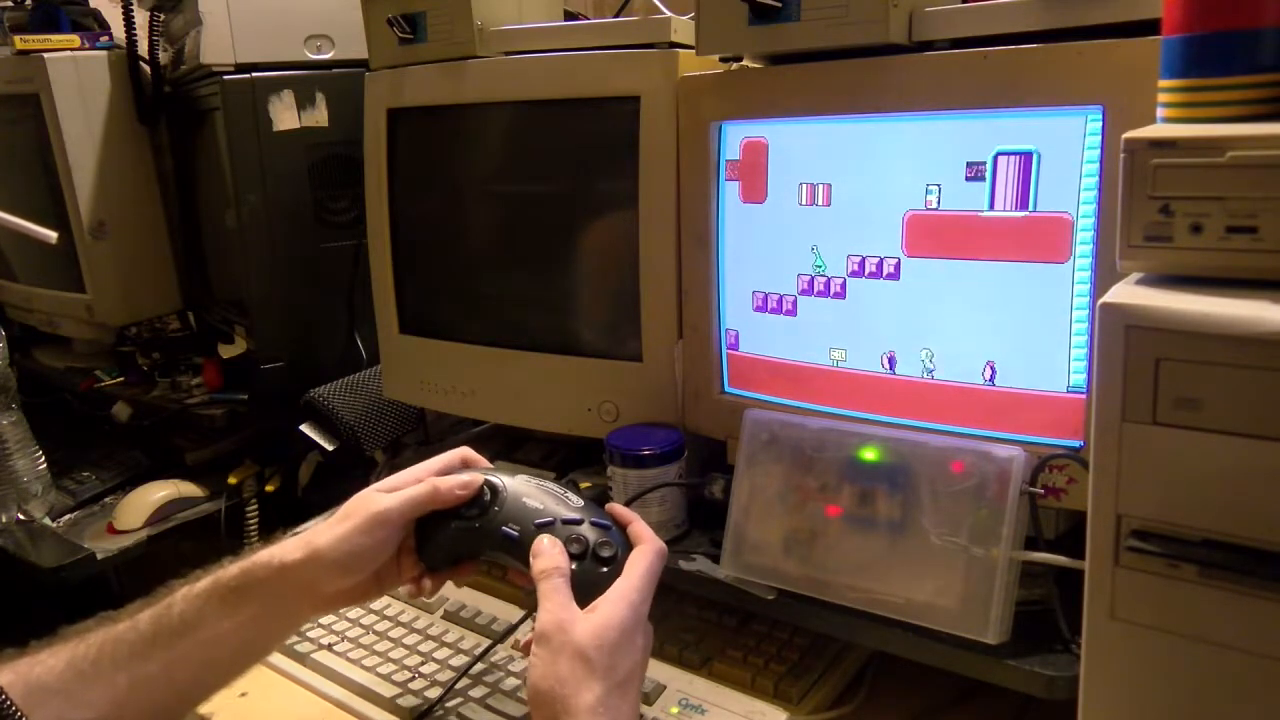
{"action": "key", "text": "right"}
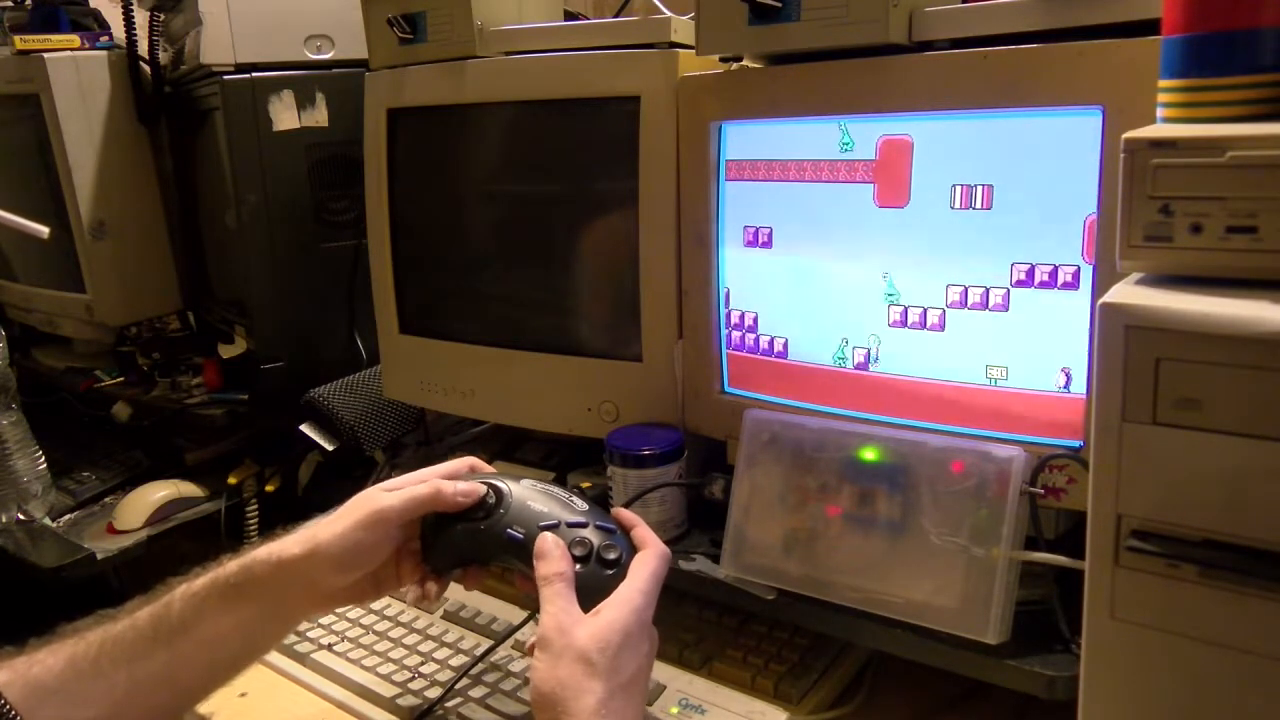